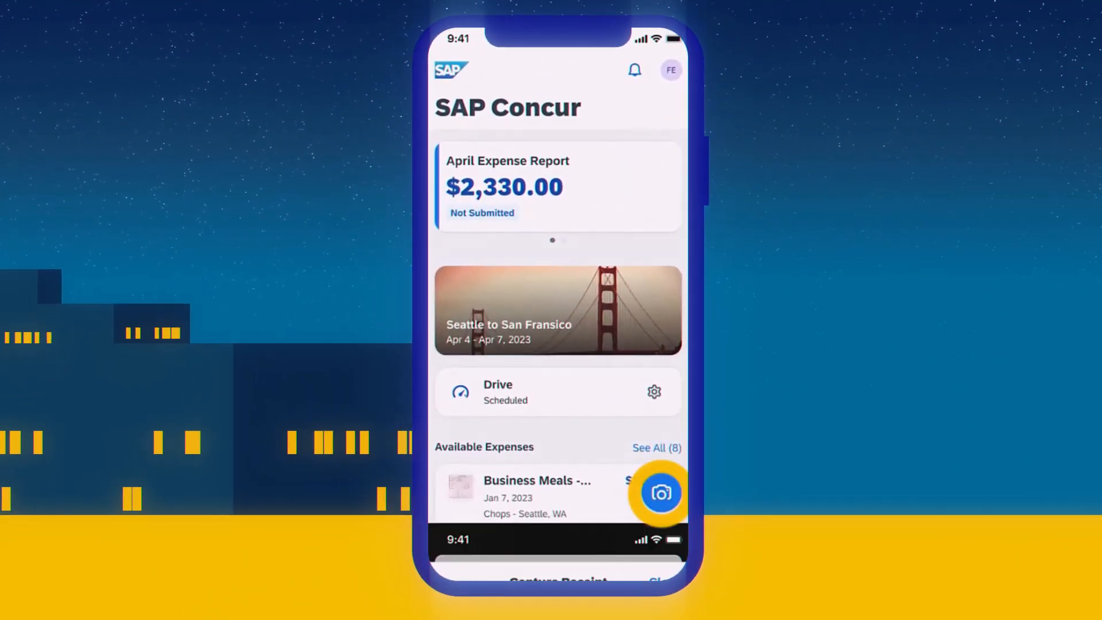
Photograph the paper receipt, confirm its 22.72 amount, and finalize the capture
left_click(661, 492)
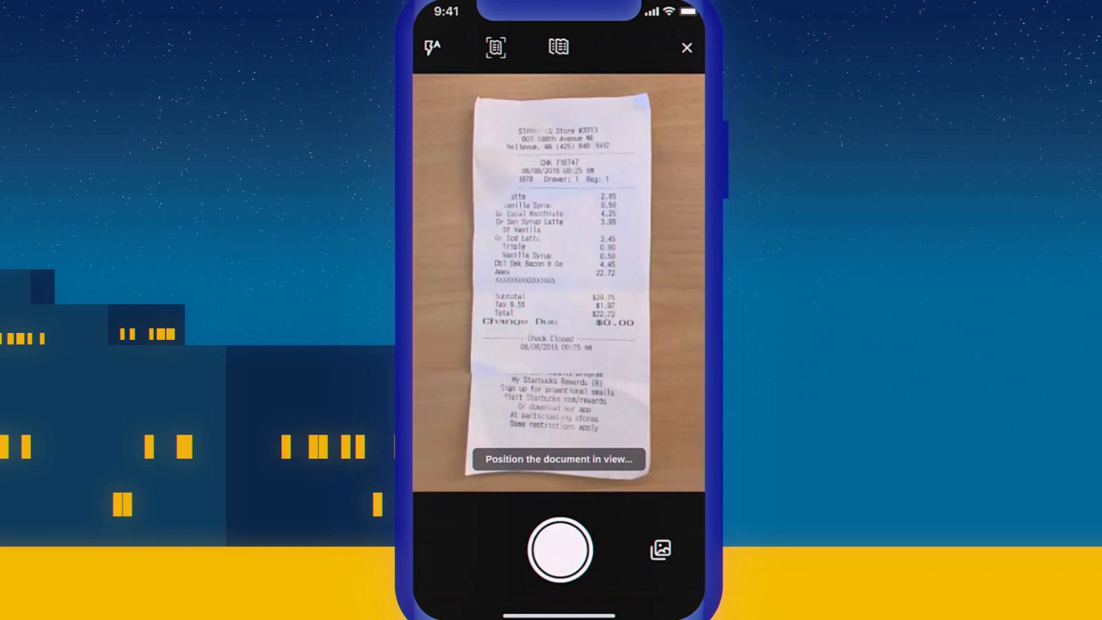
left_click(558, 551)
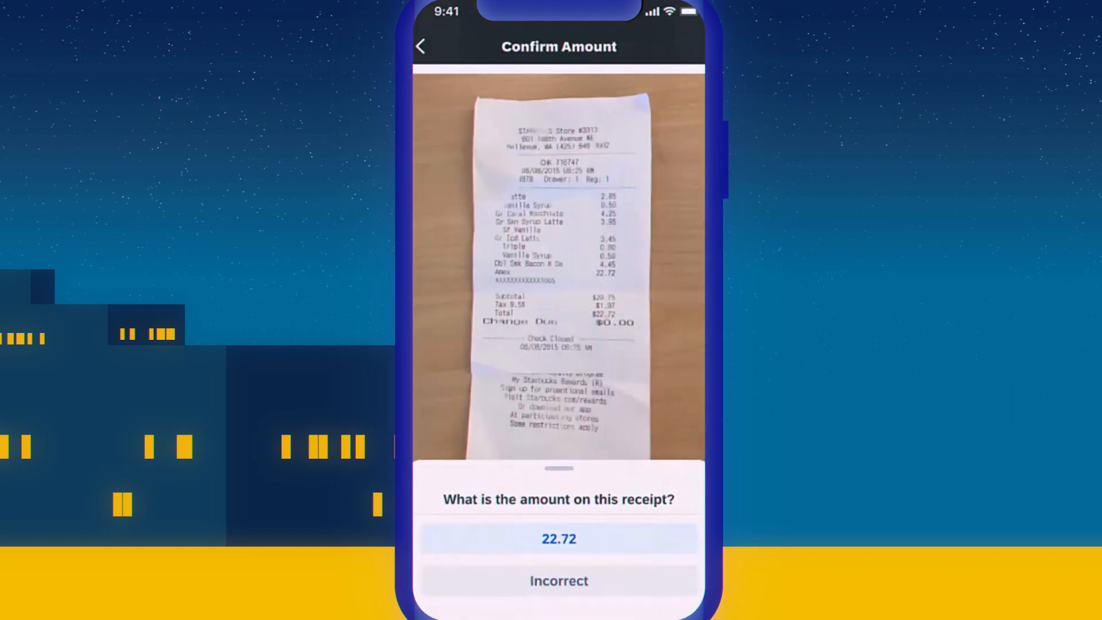
left_click(558, 539)
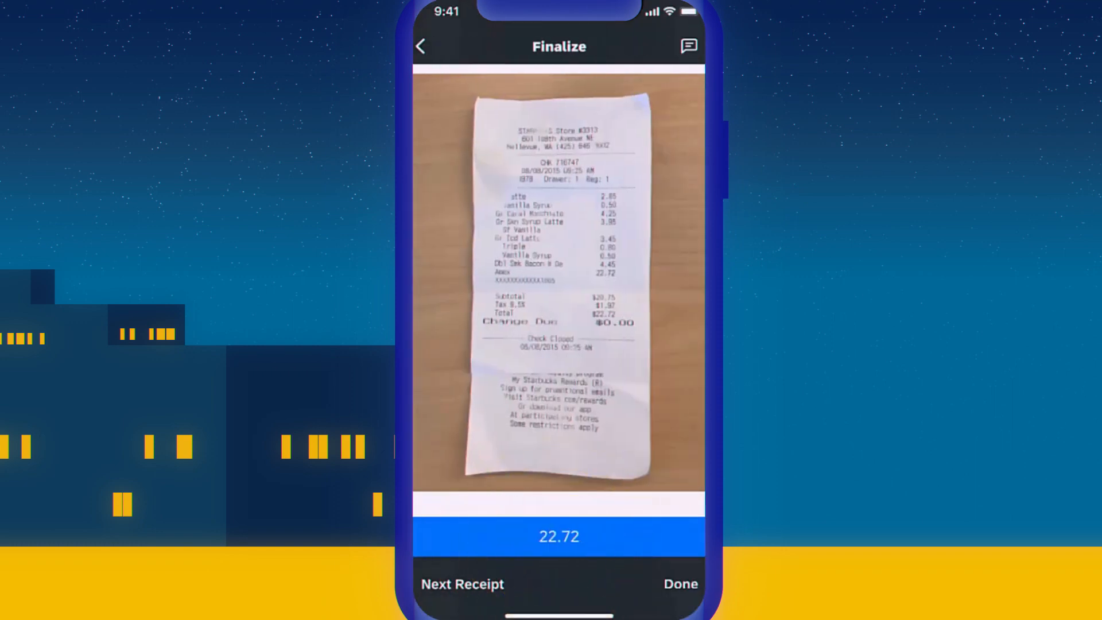
left_click(680, 584)
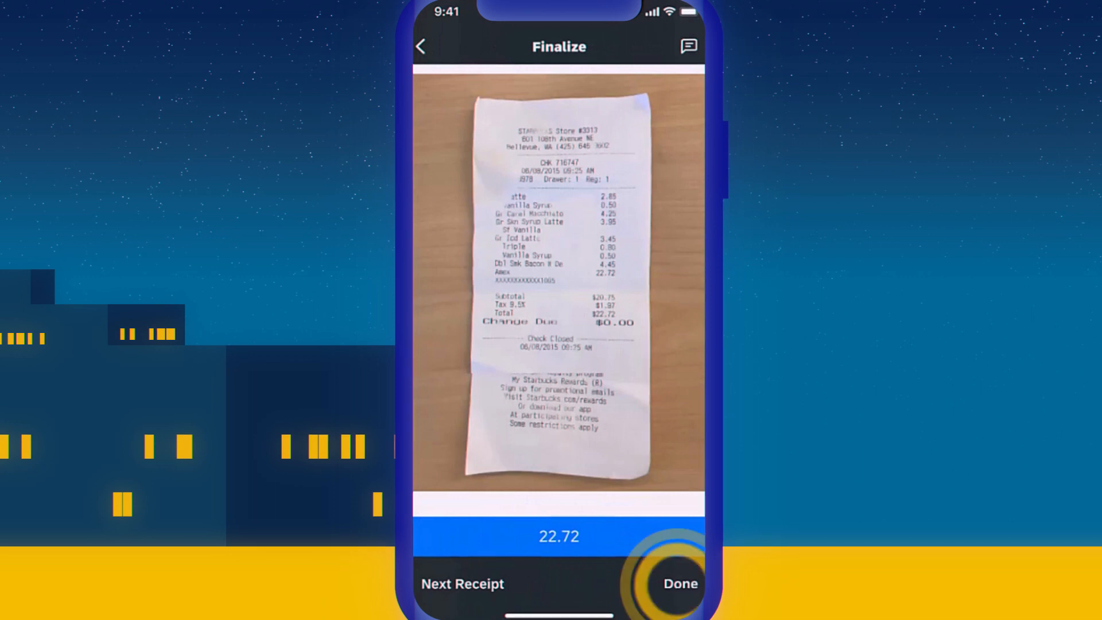
left_click(680, 583)
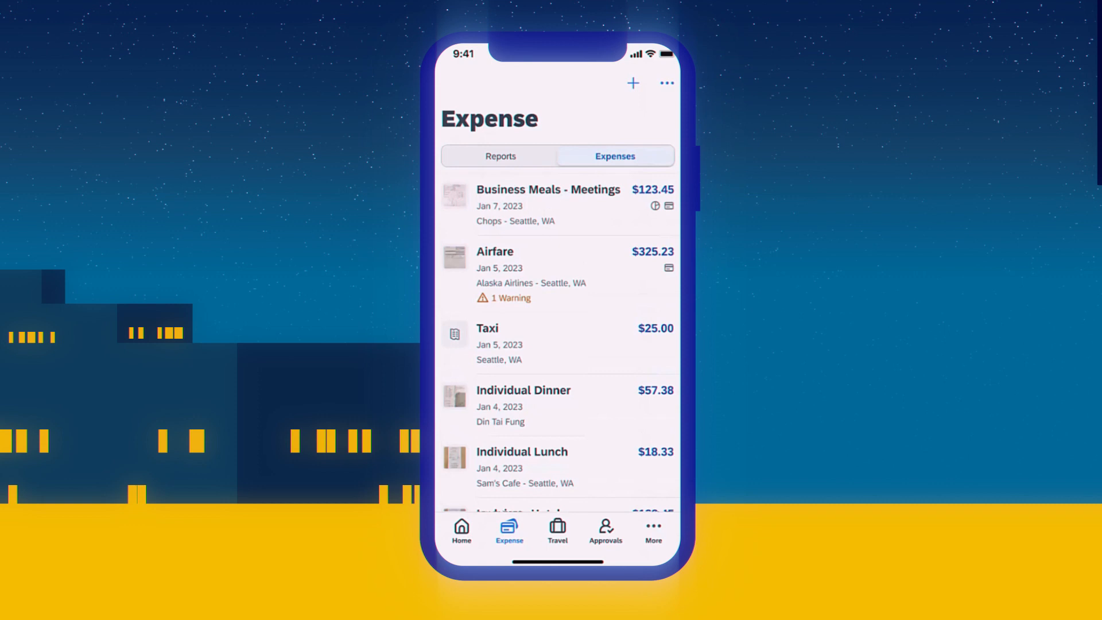
Switch to the expense list view
left_click(461, 532)
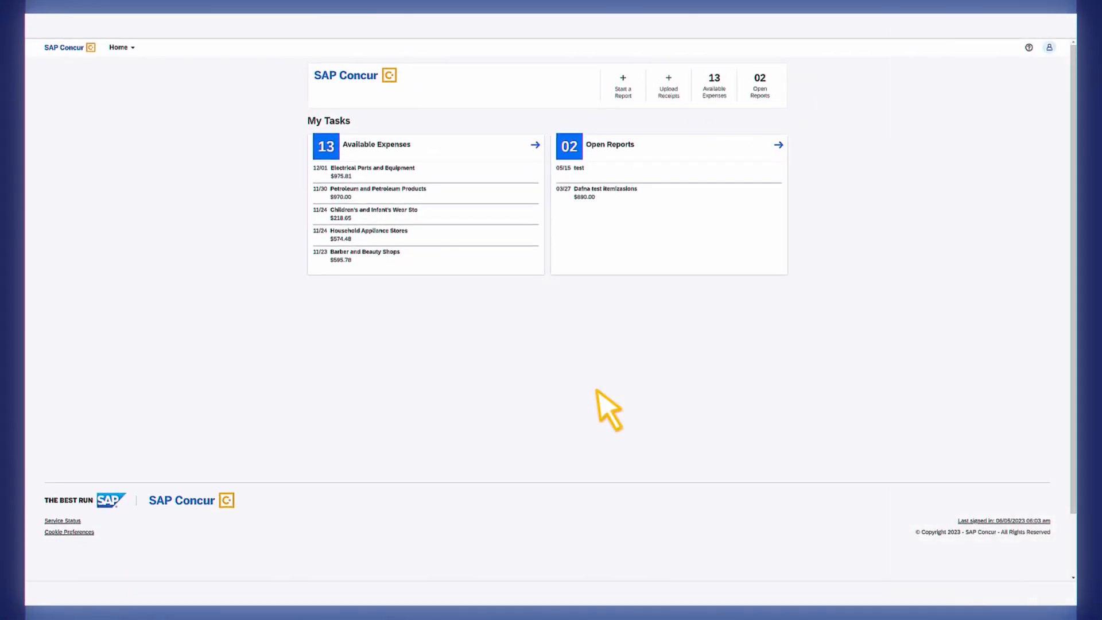
mouse_move(119, 47)
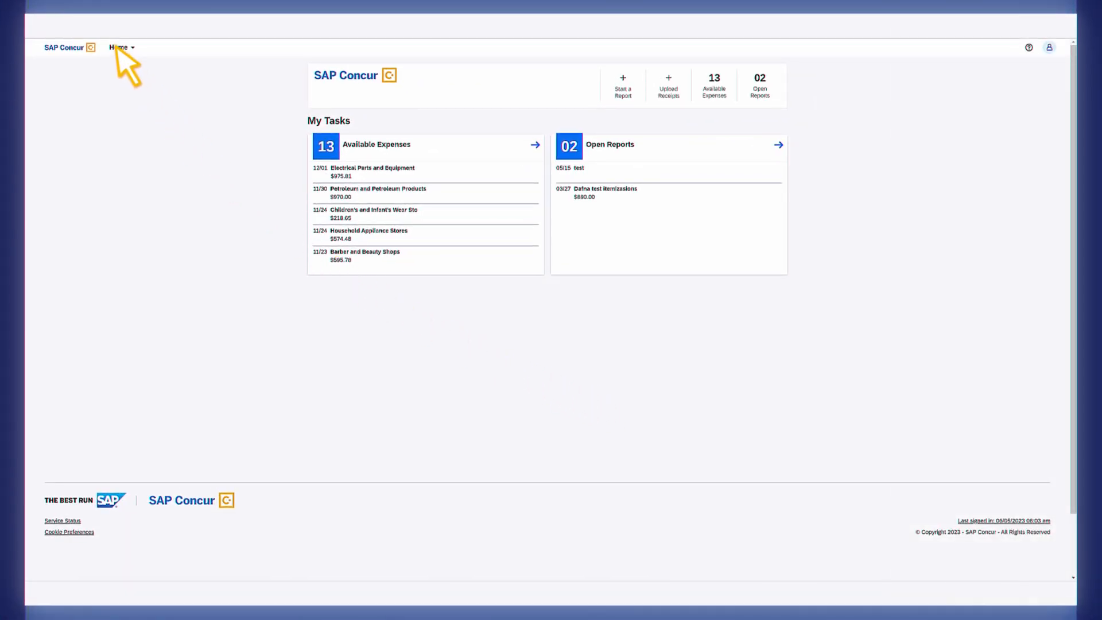
Go to Expense and list the reports pending audit review under Verify
left_click(119, 47)
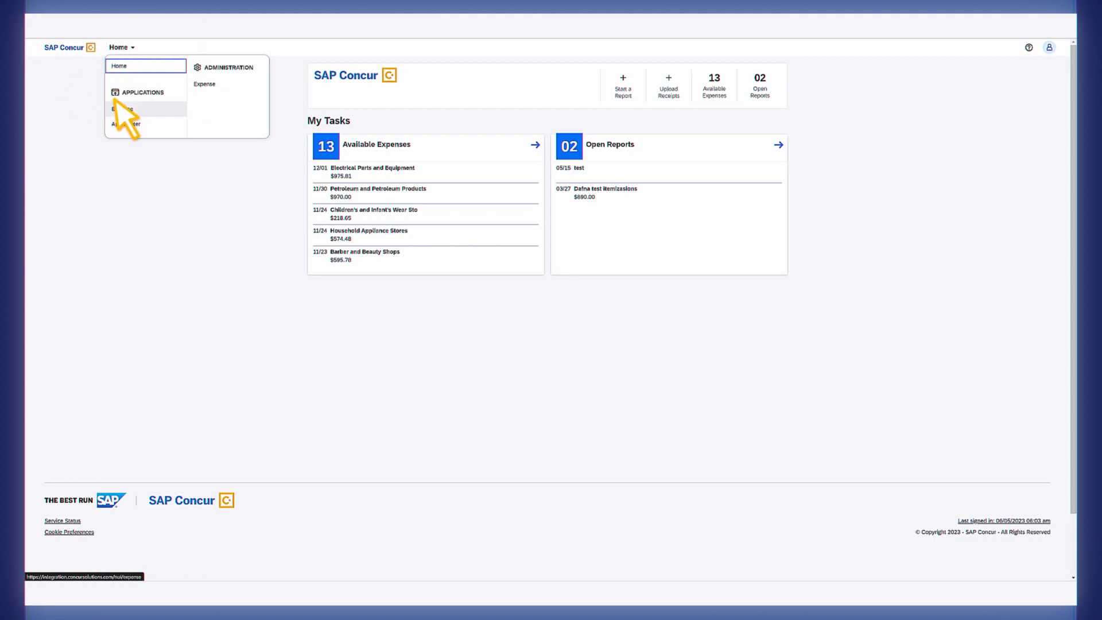
left_click(121, 108)
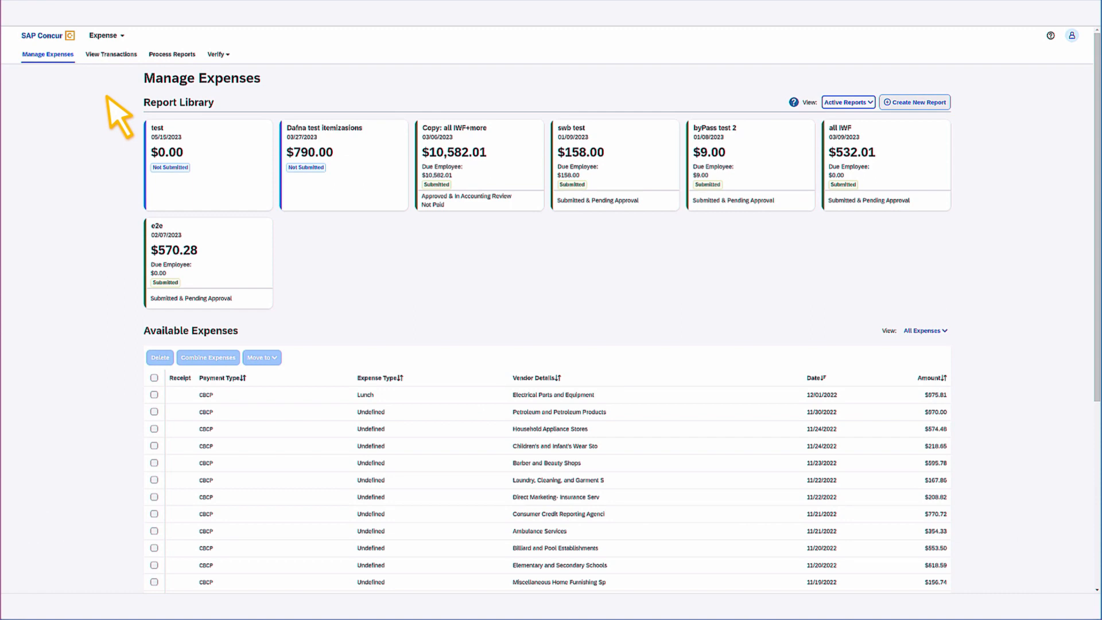
mouse_move(150, 100)
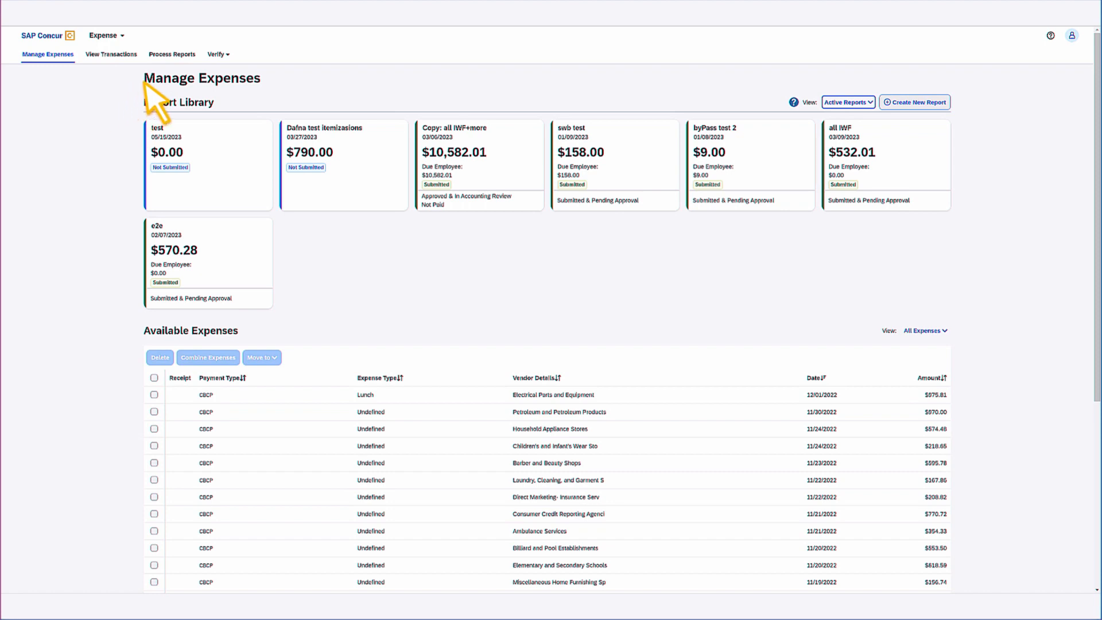
left_click(217, 53)
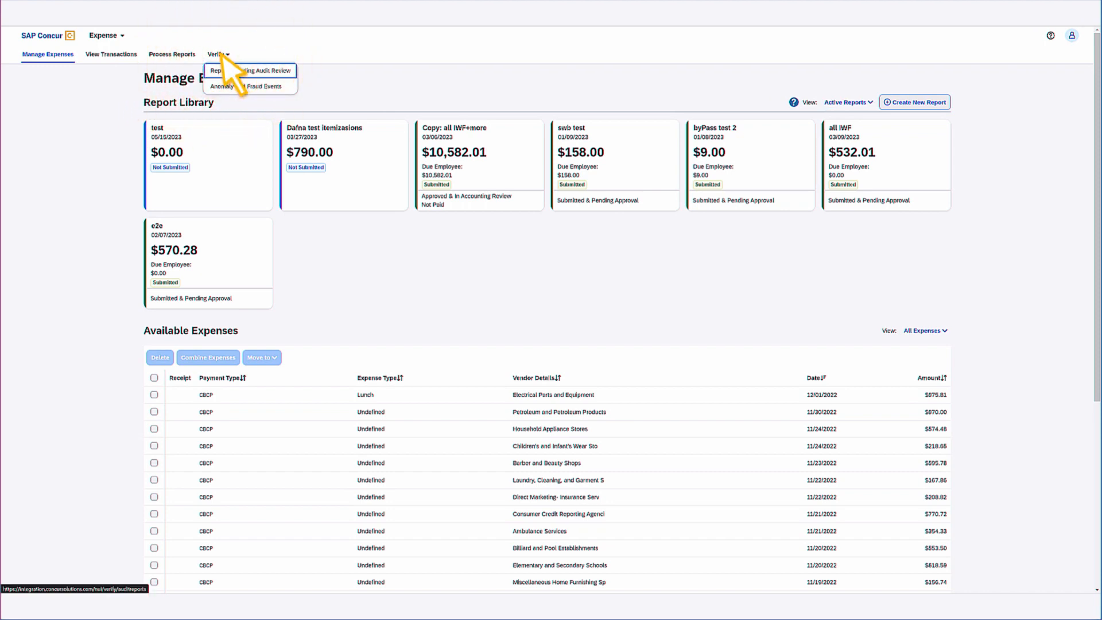
left_click(250, 70)
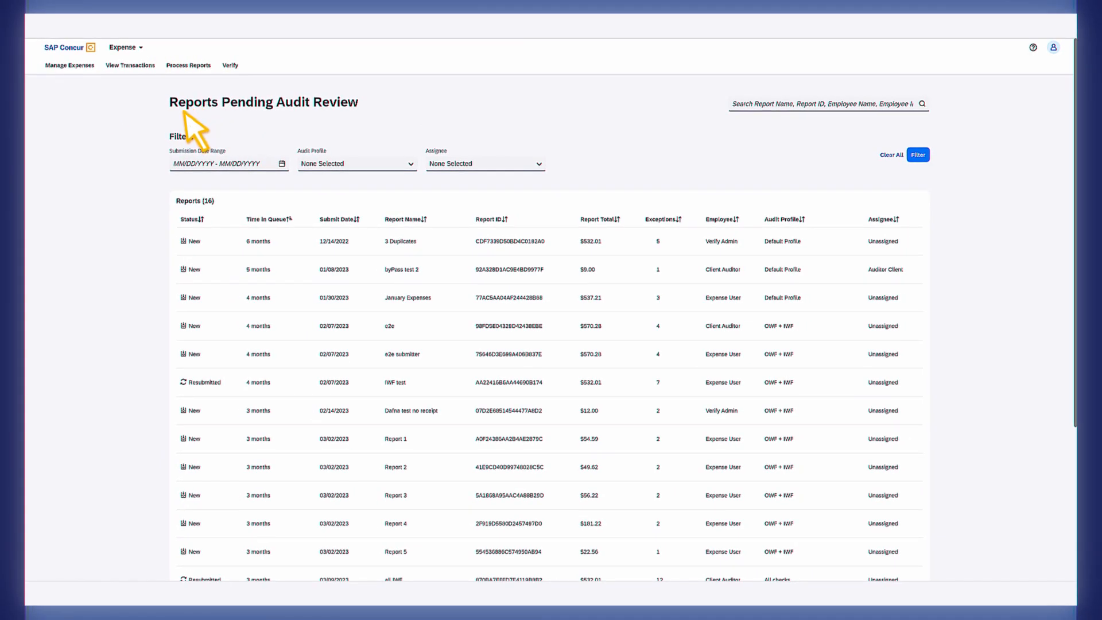
mouse_move(112, 178)
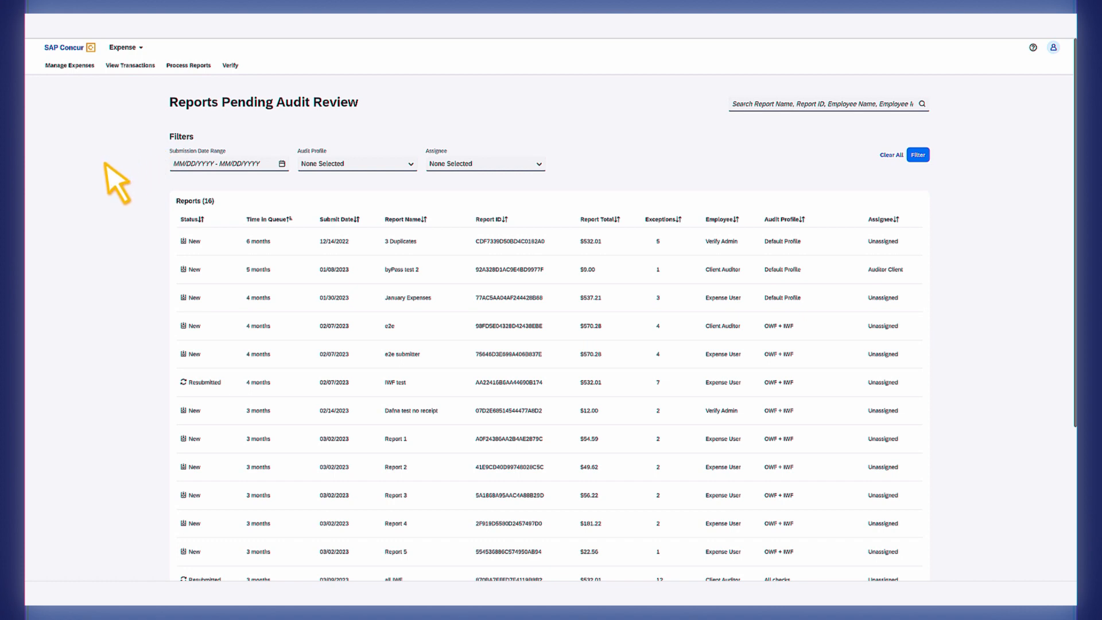
mouse_move(328, 452)
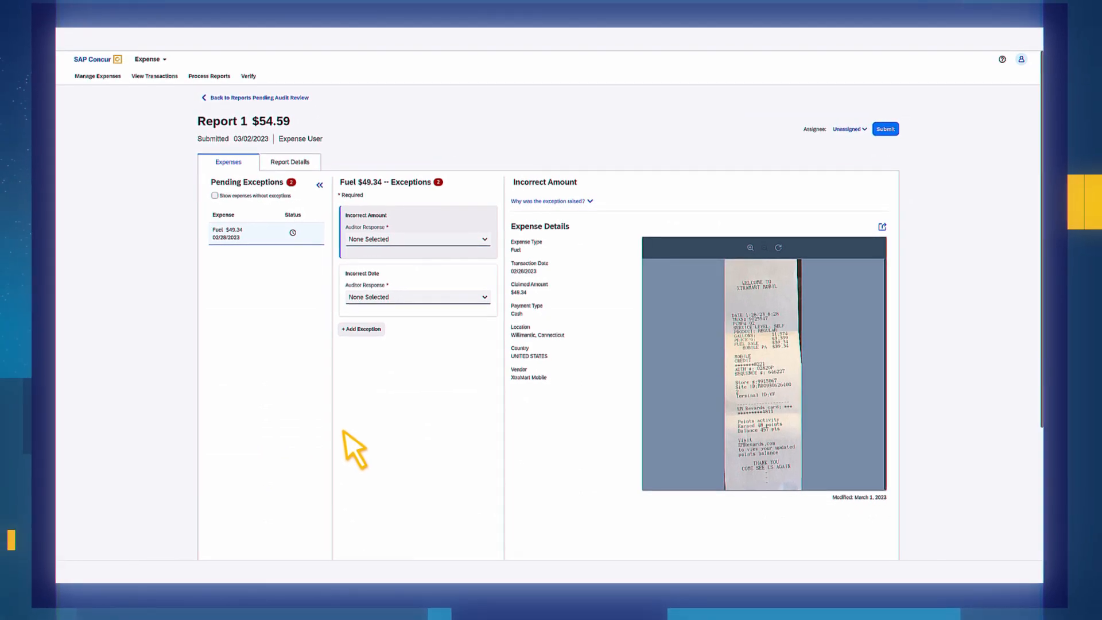
Fail the fuel exceptions for Incorrect Amount and Incorrect Date, then view Report 1 details
left_click(418, 240)
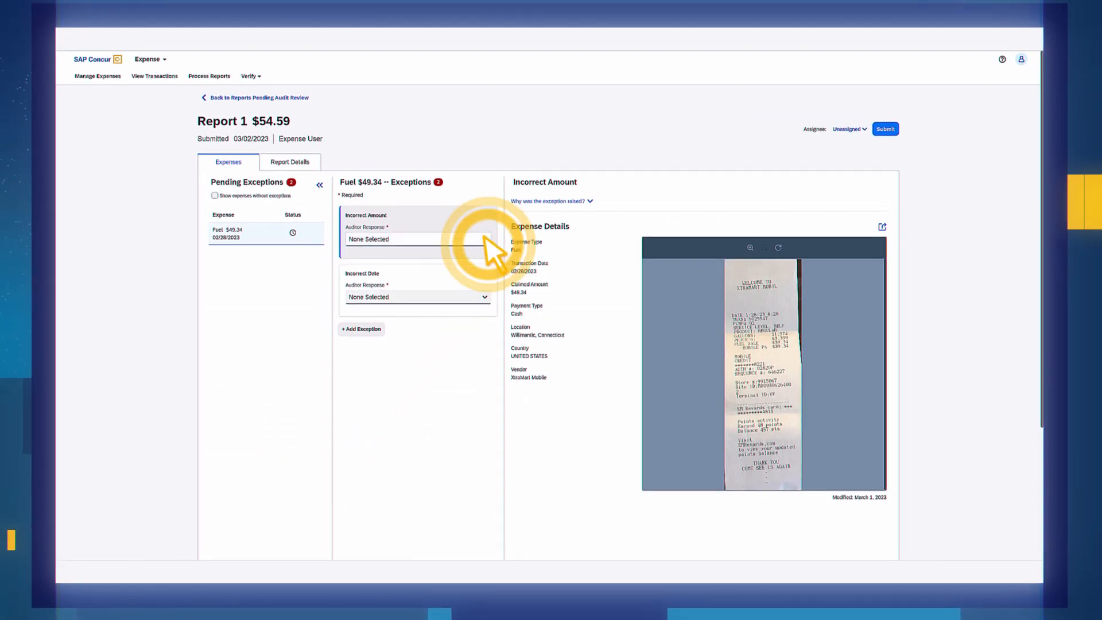
left_click(417, 238)
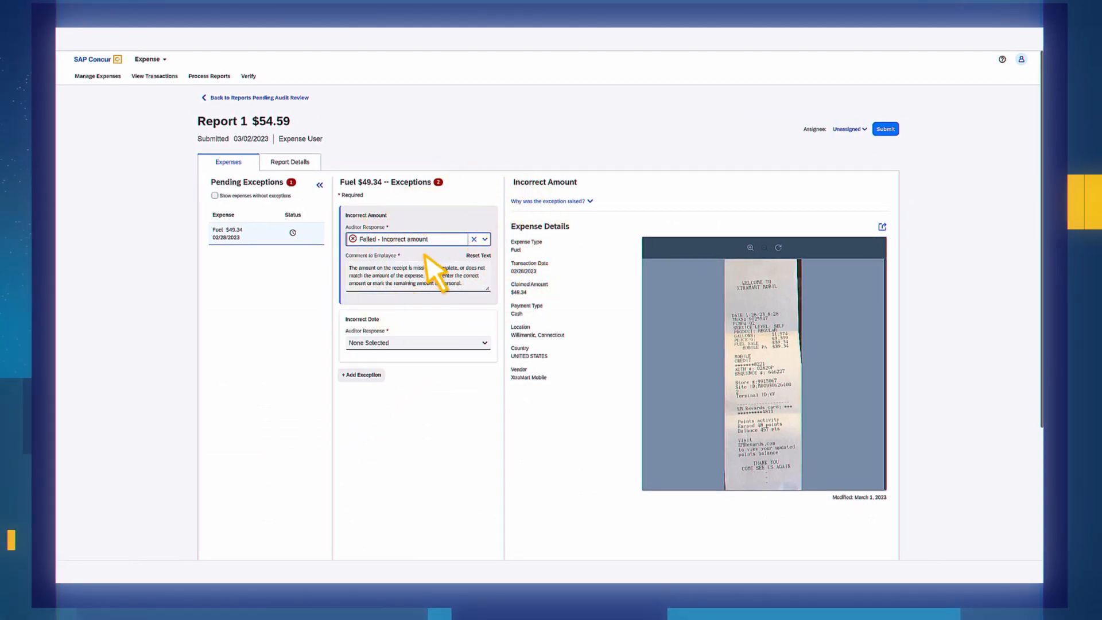
left_click(417, 343)
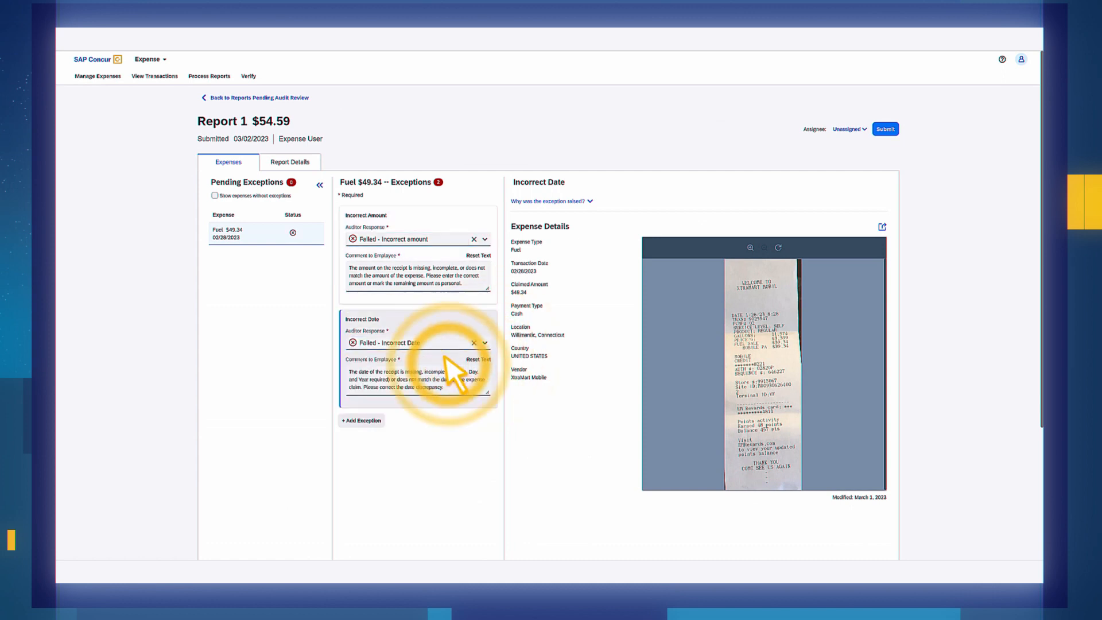
left_click(290, 162)
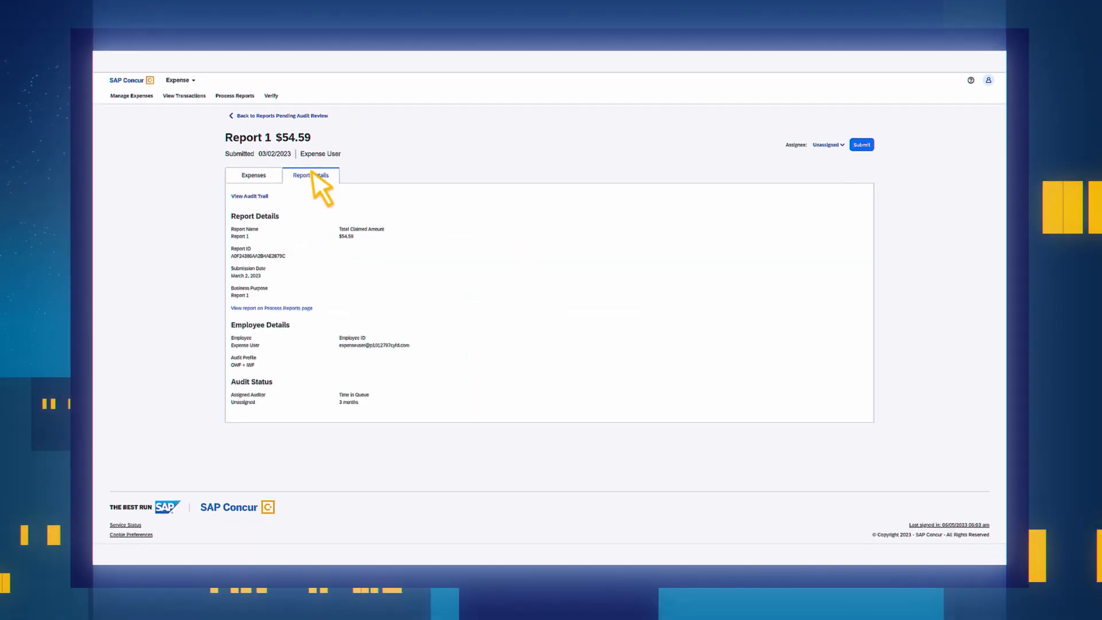